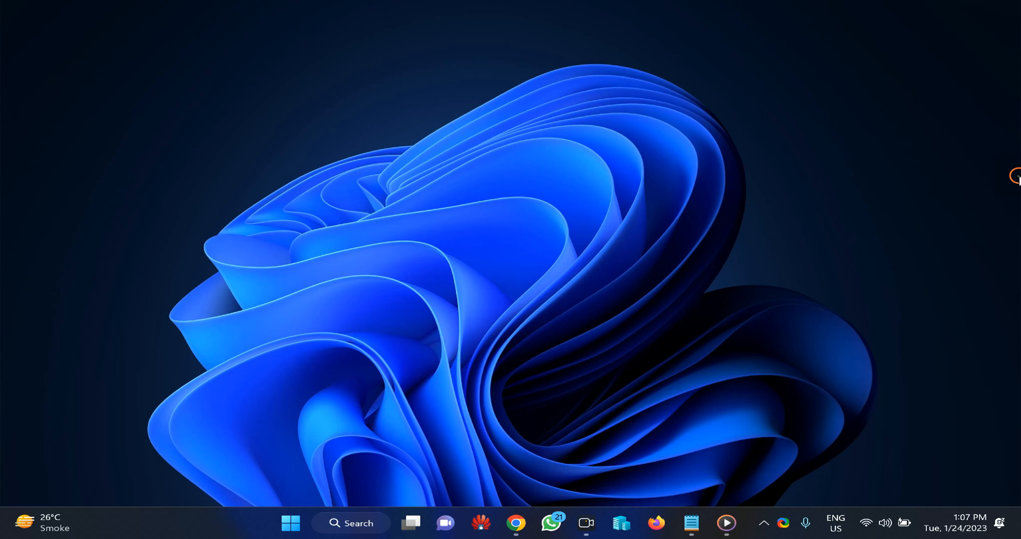
Review the fix notes in Notepad, highlighting the error code in the heading
{"action": "left_click", "coordinate": [692, 522]}
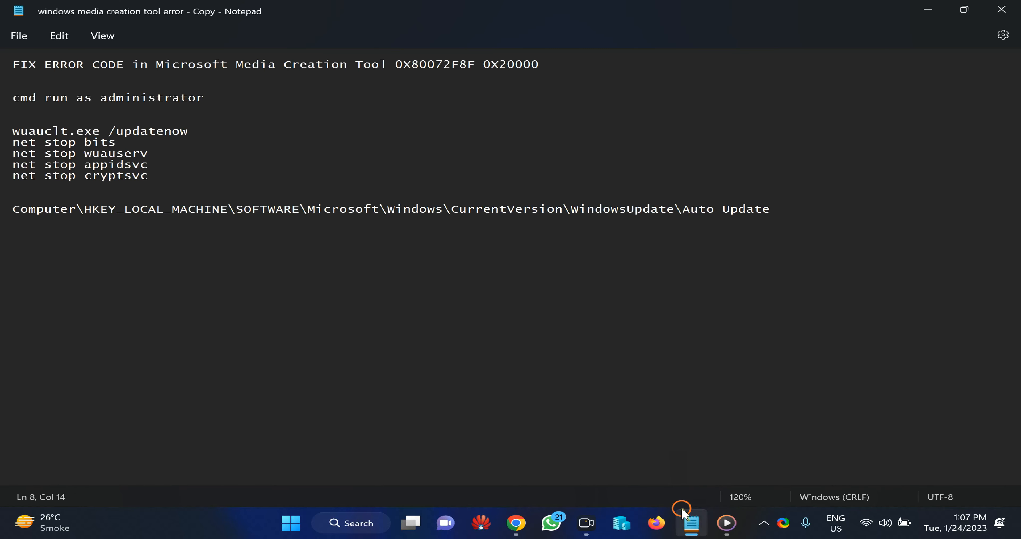
{"action": "mouse_move", "coordinate": [712, 281]}
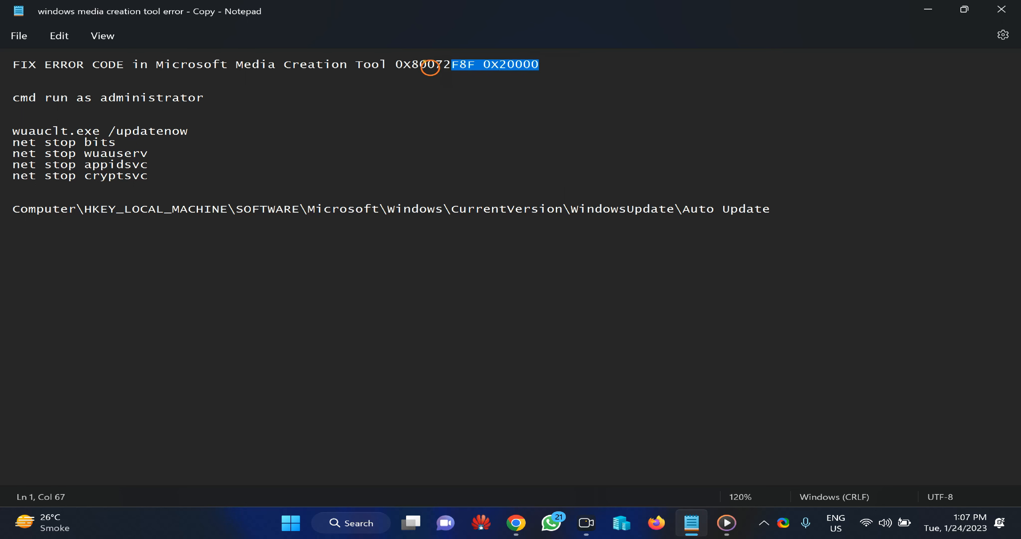
{"action": "left_click_drag", "start_coordinate": [450, 65], "coordinate": [391, 64]}
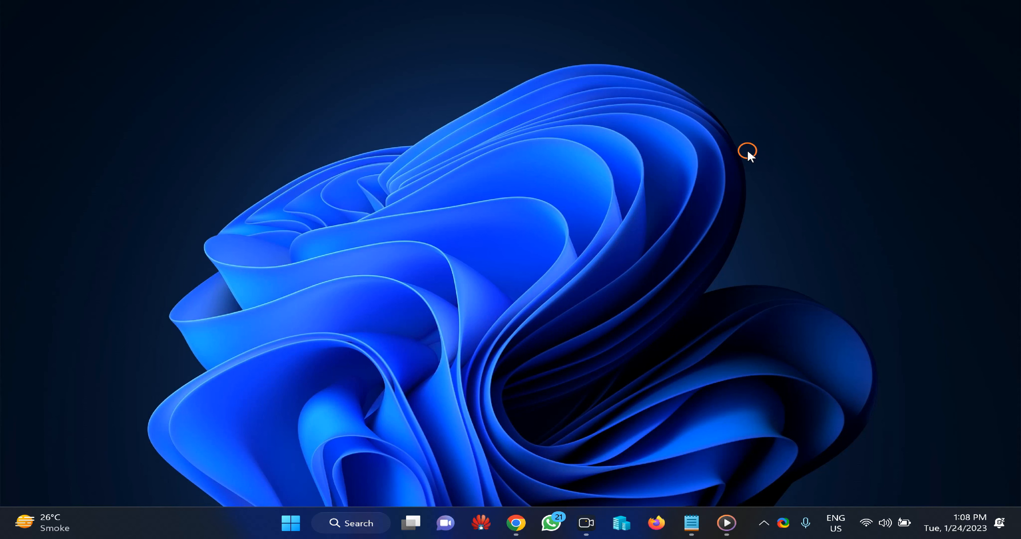
Bring up File Explorer maximized on This PC and enter Local Disk (C:)
{"action": "left_click", "coordinate": [725, 523]}
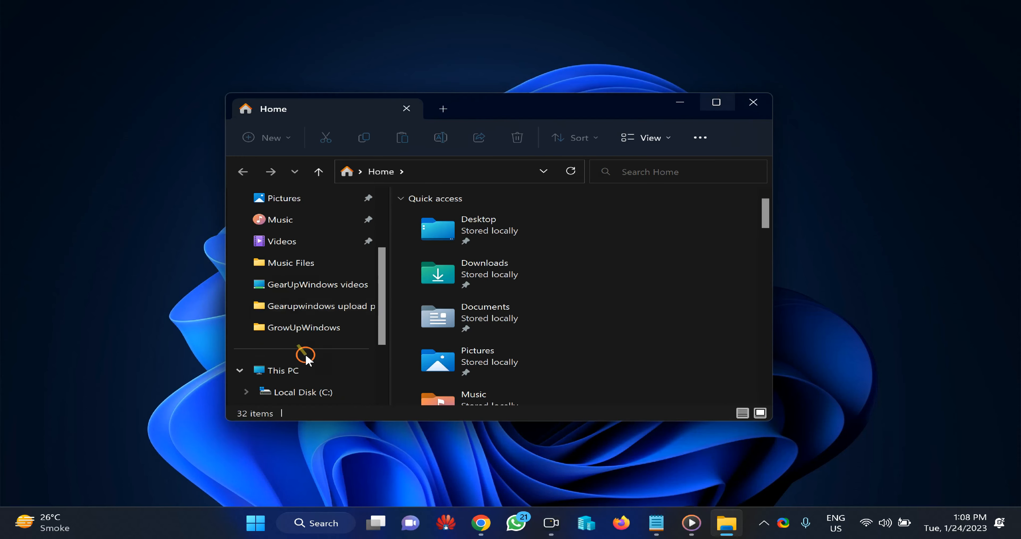
{"action": "left_click", "coordinate": [280, 370]}
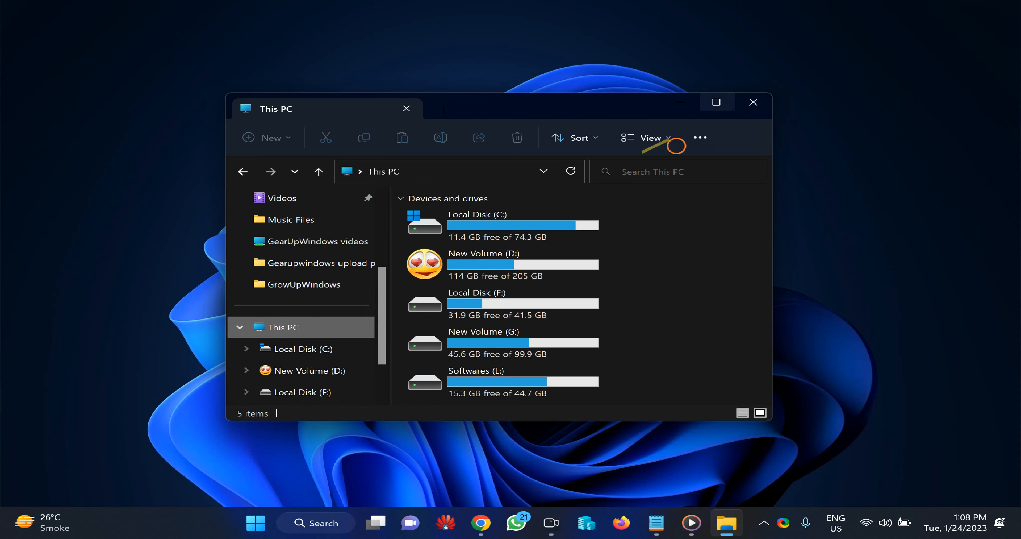
{"action": "left_click", "coordinate": [716, 102]}
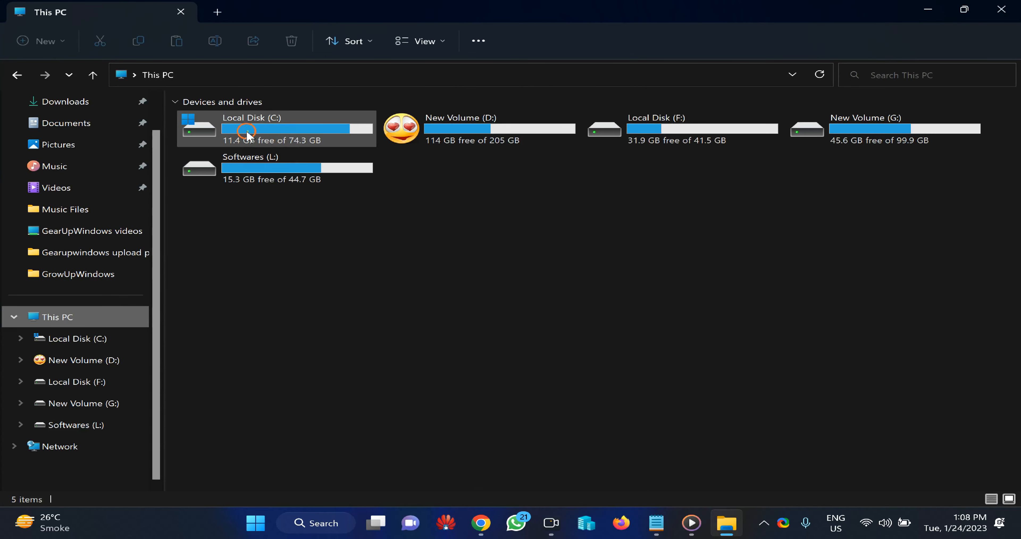
{"action": "mouse_move", "coordinate": [187, 124]}
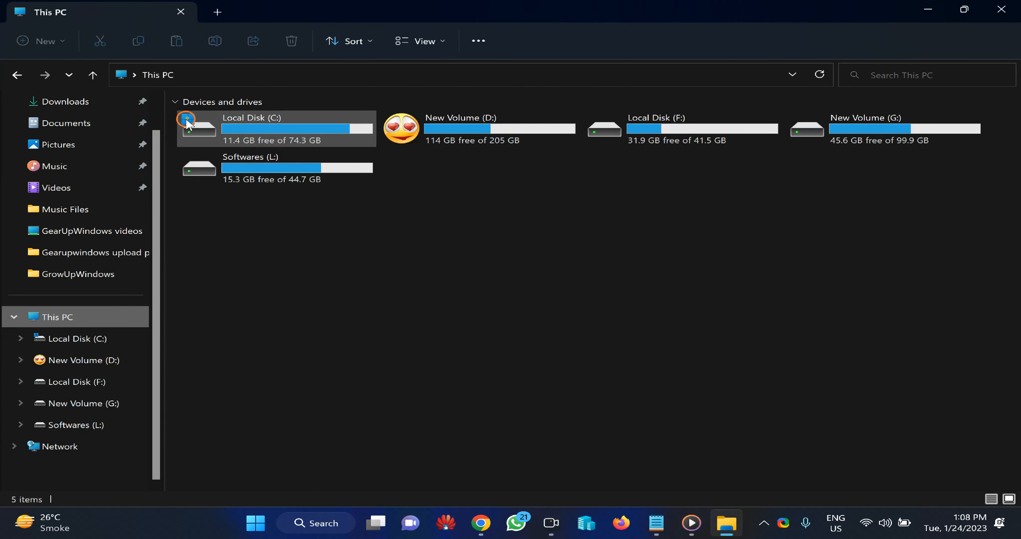
{"action": "mouse_move", "coordinate": [195, 127]}
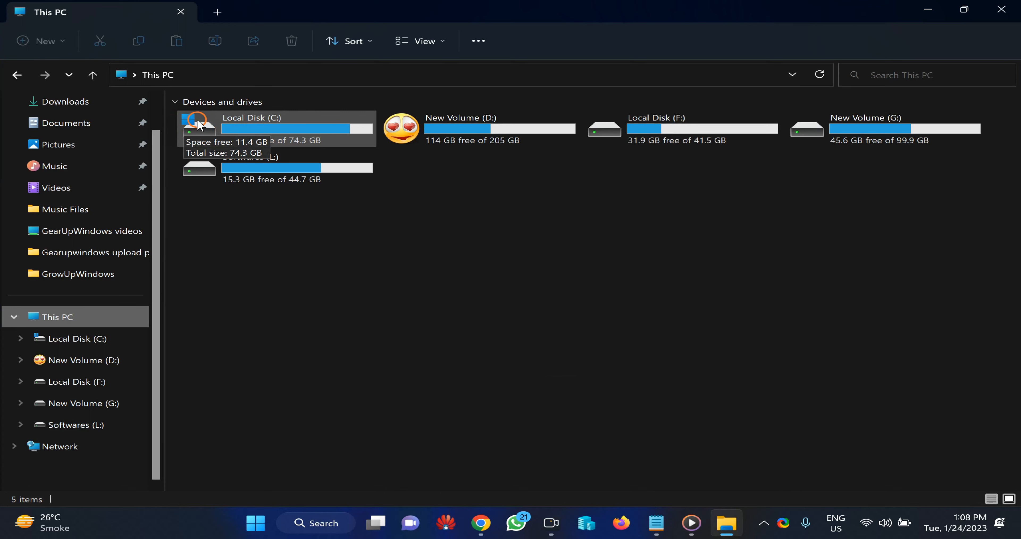
{"action": "double_click", "coordinate": [273, 128]}
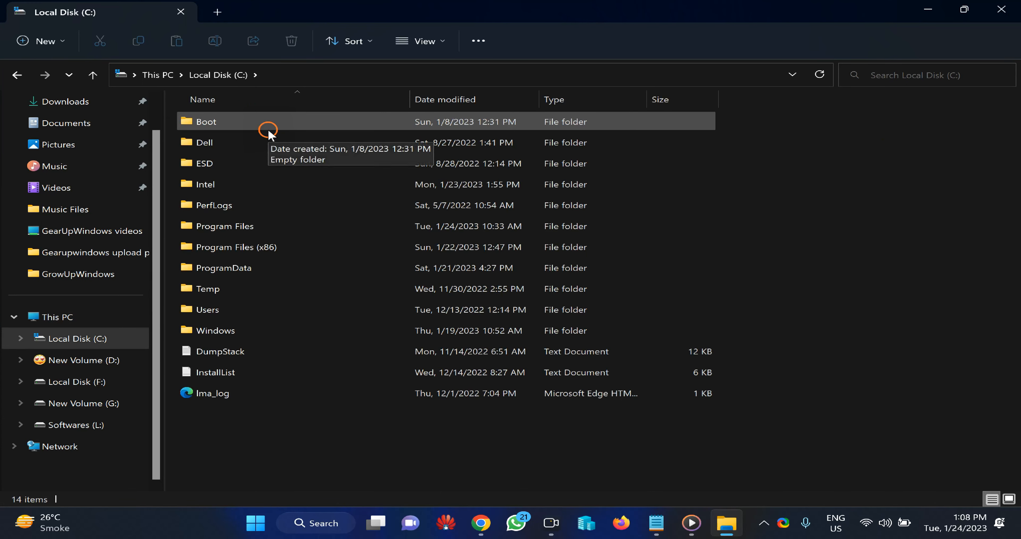
{"action": "mouse_move", "coordinate": [264, 142]}
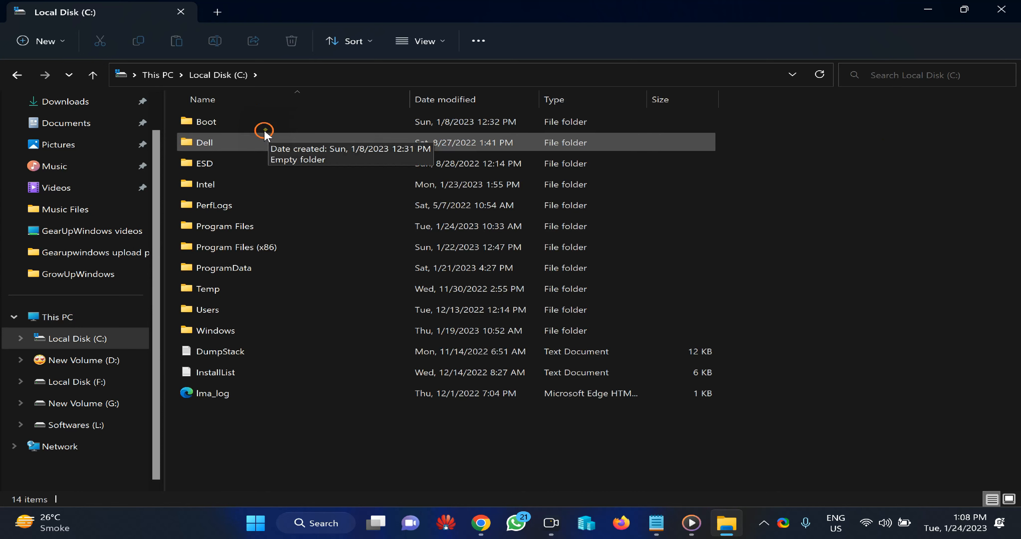
Navigate into Windows\SoftwareDistribution\Download, where SharedFileCache is listed
{"action": "double_click", "coordinate": [215, 331]}
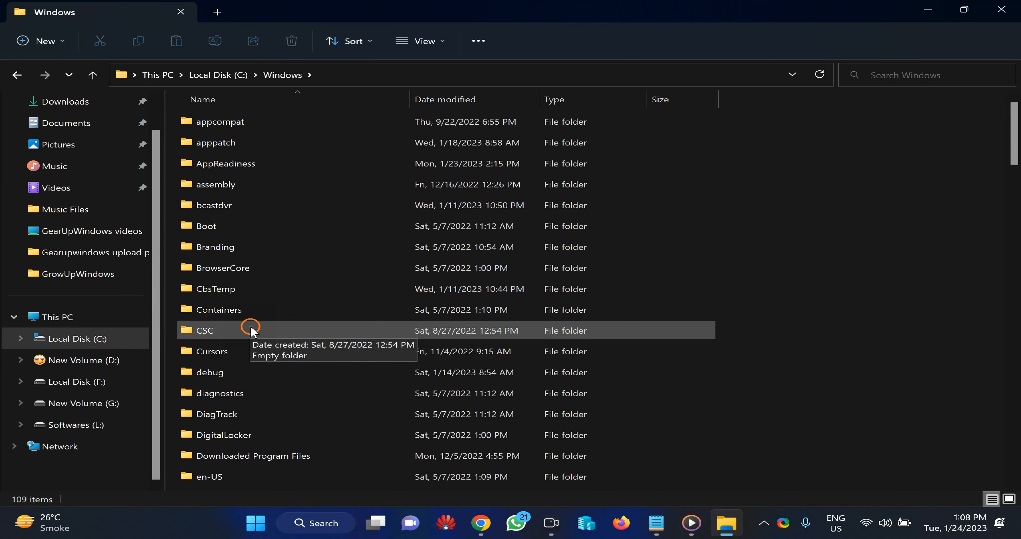
{"action": "scroll", "scroll_direction": "down", "scroll_amount": 3}
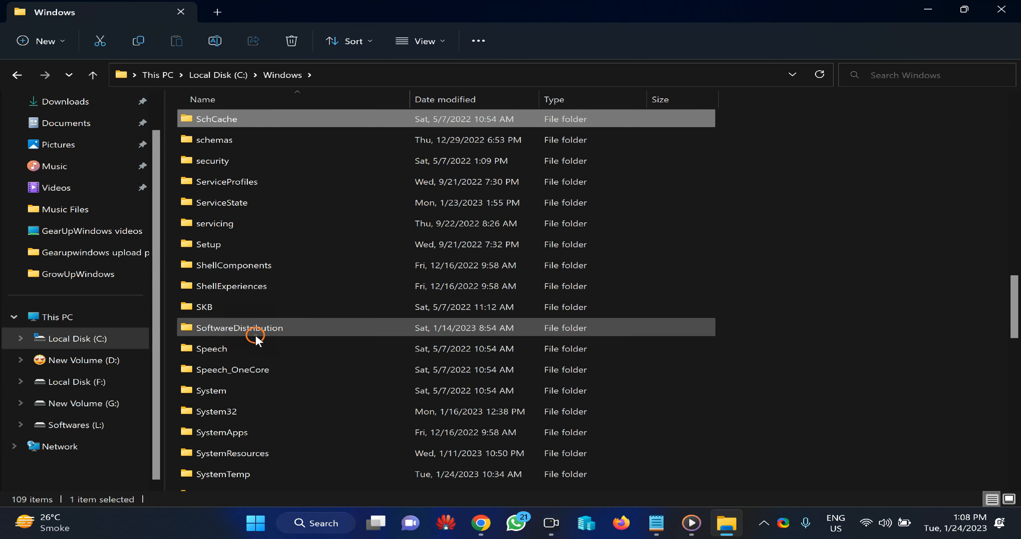
{"action": "double_click", "coordinate": [239, 327]}
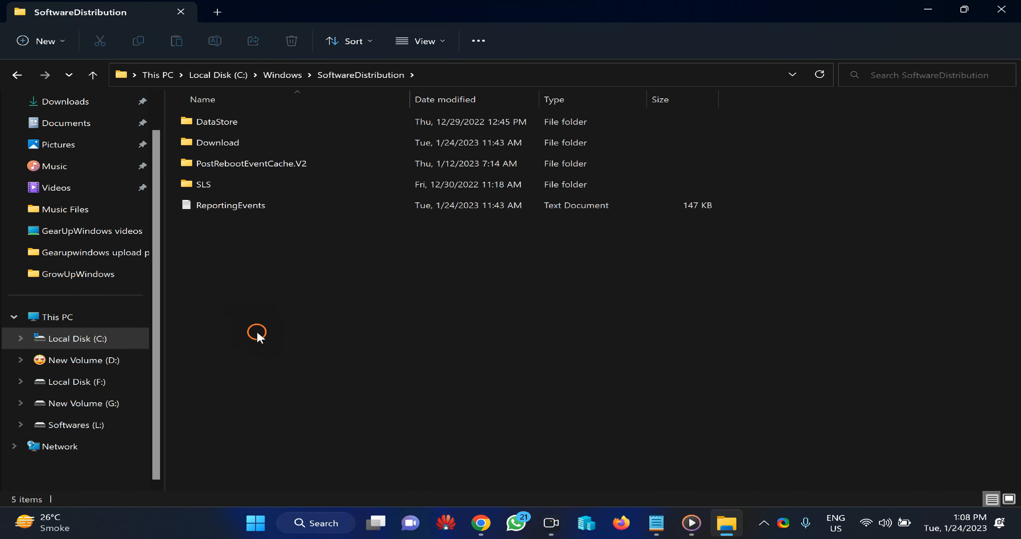
{"action": "left_click", "coordinate": [257, 164]}
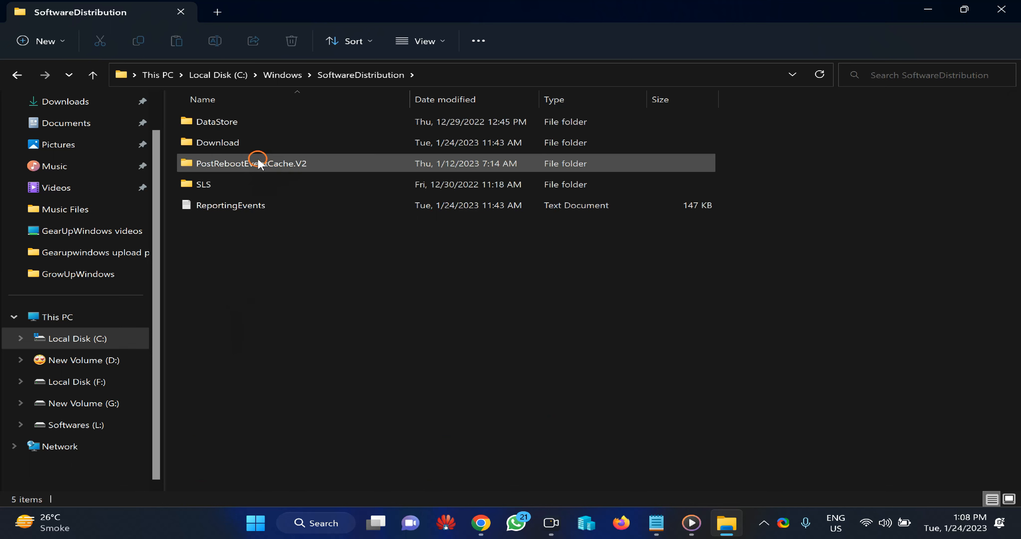
{"action": "double_click", "coordinate": [218, 142]}
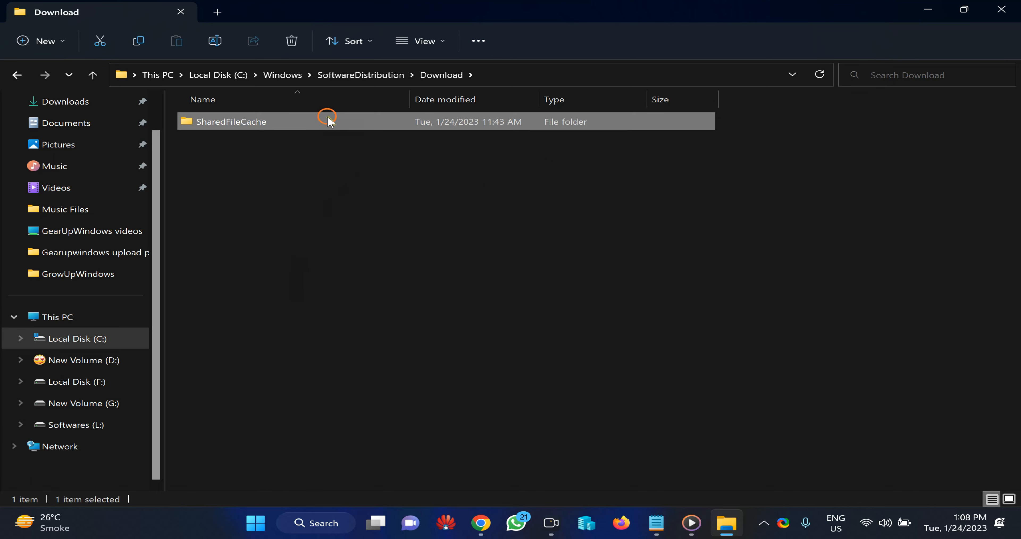
Delete the SharedFileCache folder, confirming with administrator permission
{"action": "left_click", "coordinate": [291, 41]}
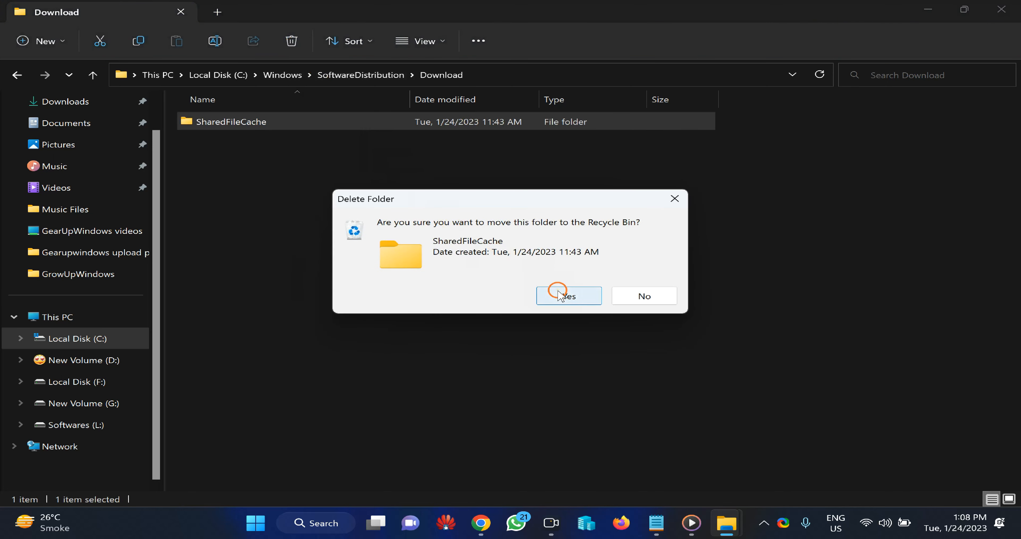
{"action": "left_click", "coordinate": [568, 296]}
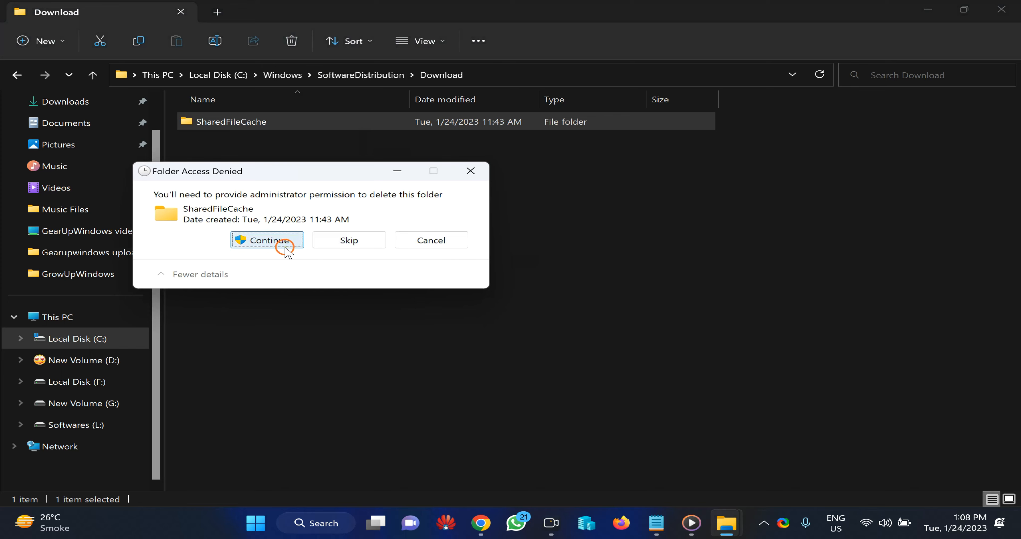
{"action": "left_click", "coordinate": [267, 240]}
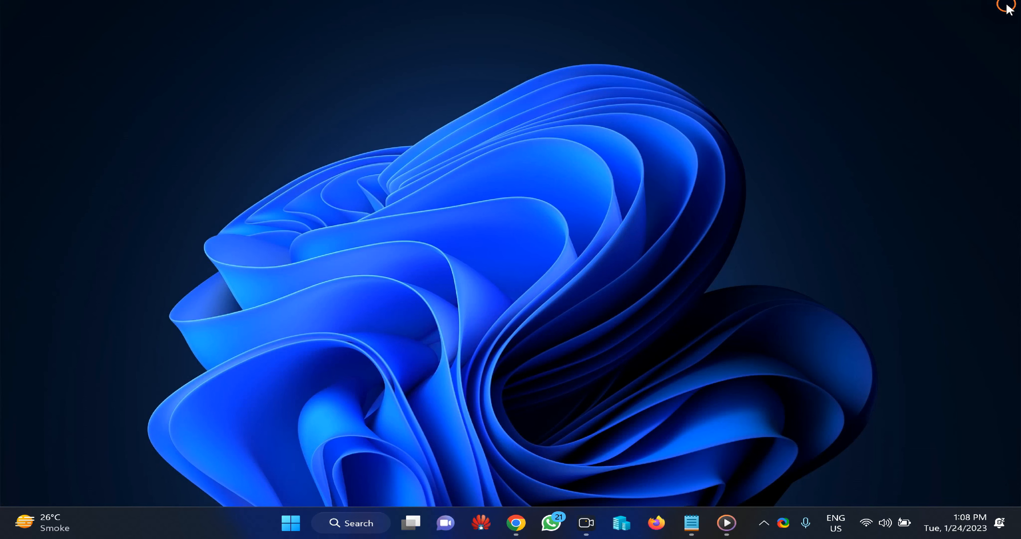
{"action": "mouse_move", "coordinate": [717, 291]}
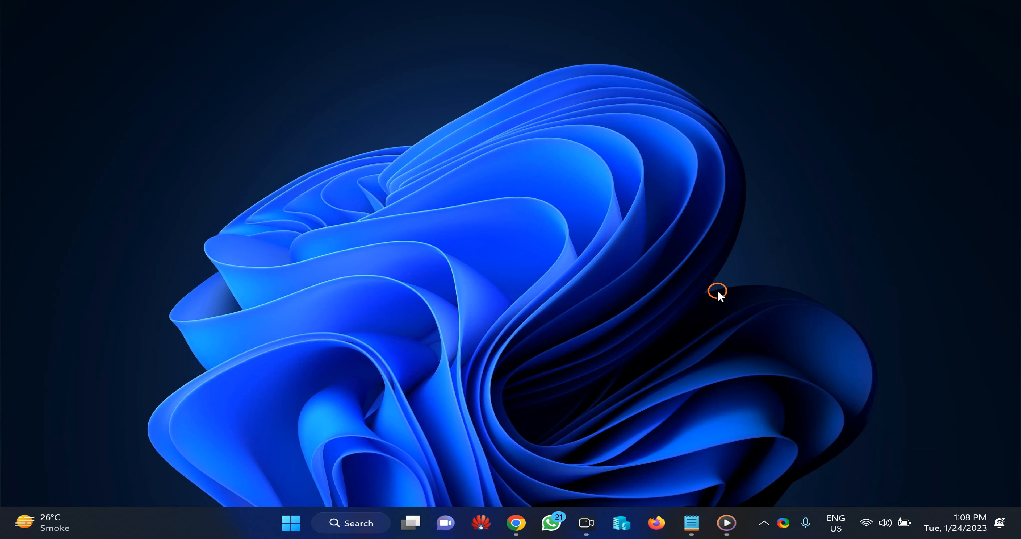
Launch Command Prompt as administrator from a Start search for cmd
{"action": "left_click", "coordinate": [290, 522]}
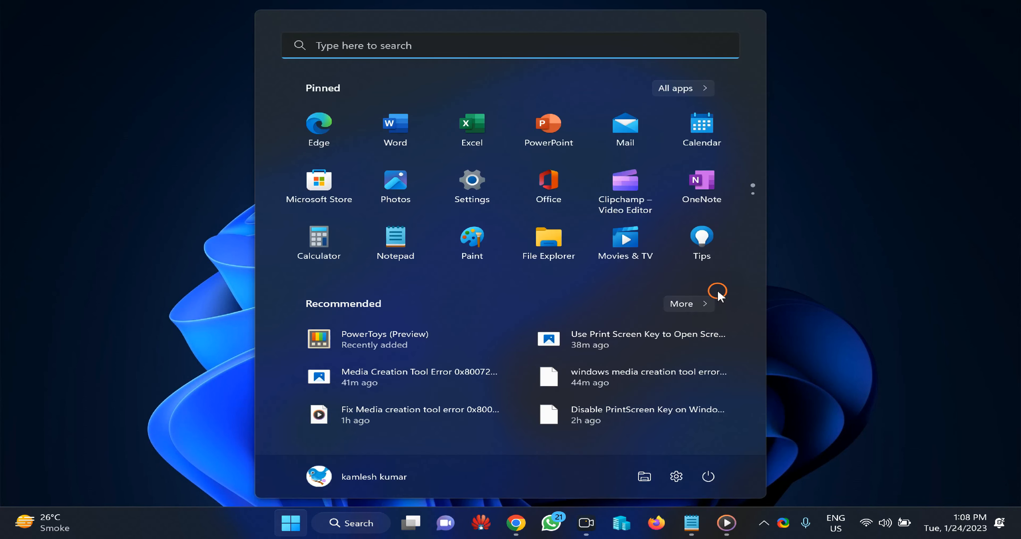
{"action": "type", "text": "cmd"}
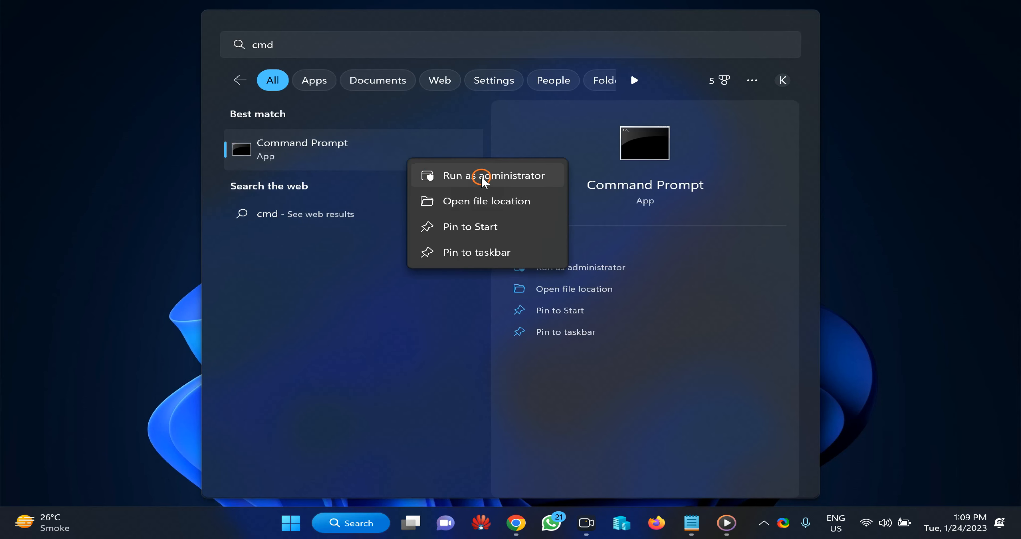
{"action": "left_click", "coordinate": [487, 176]}
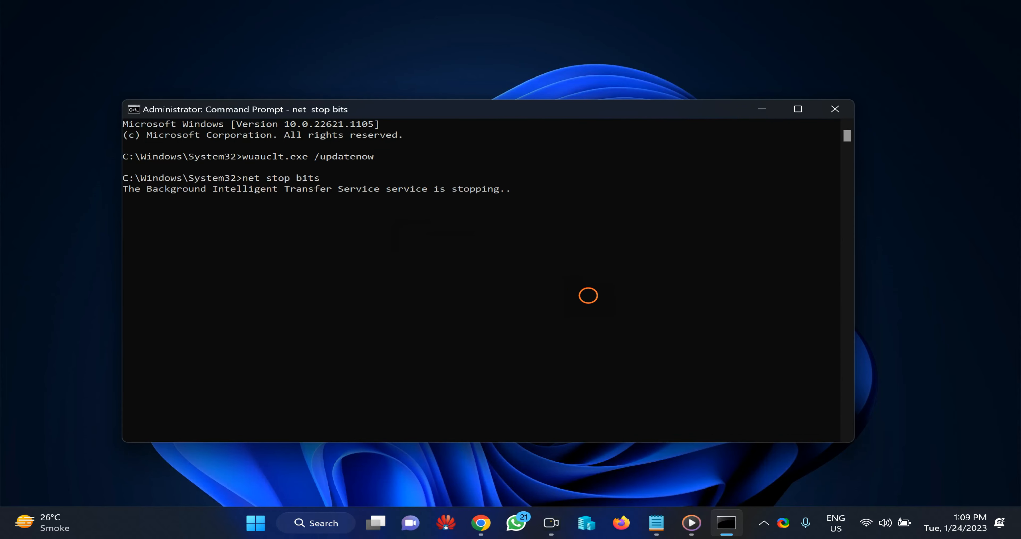
Run net stop cryptsvc, confirm with y, and close Command Prompt
{"action": "type", "text": "net stop cryptsvc"}
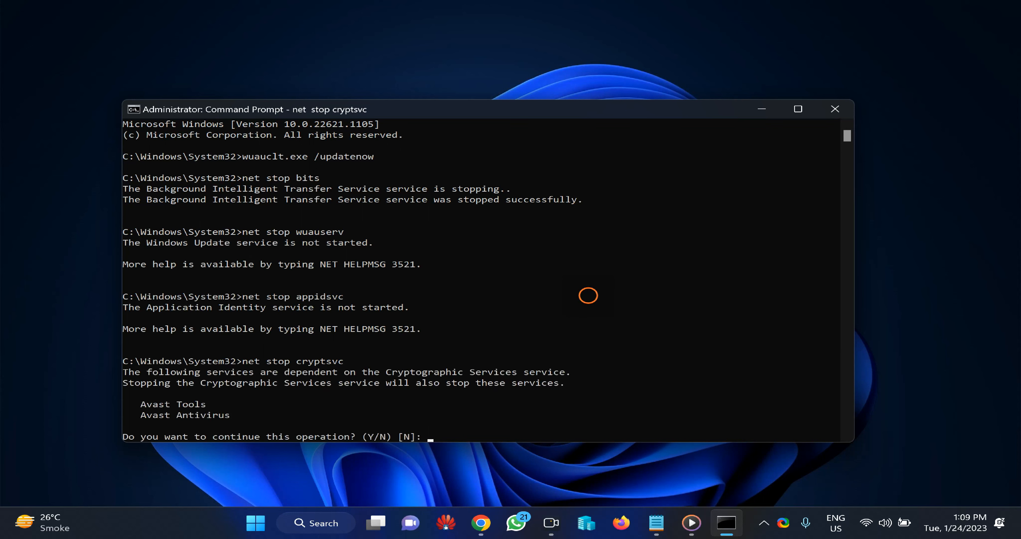
{"action": "type", "text": "y"}
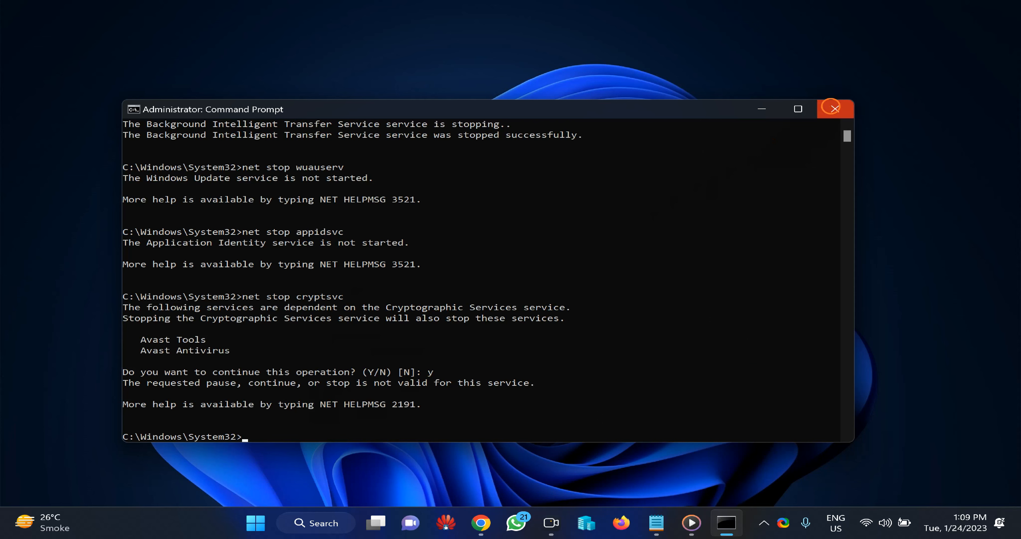
{"action": "left_click", "coordinate": [835, 108]}
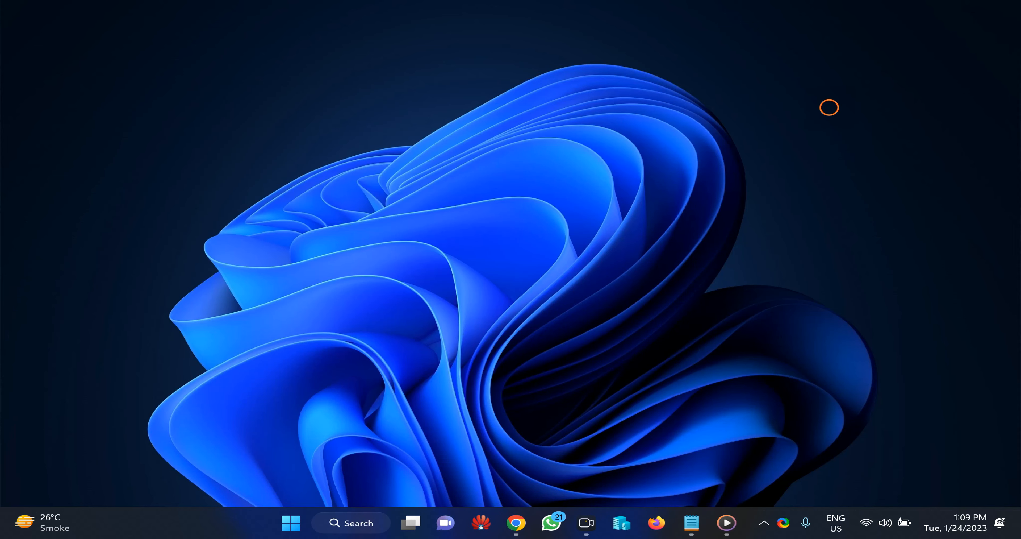
Launch msconfig, turn off Load startup items, and show the Services list
{"action": "type", "text": "msconfig"}
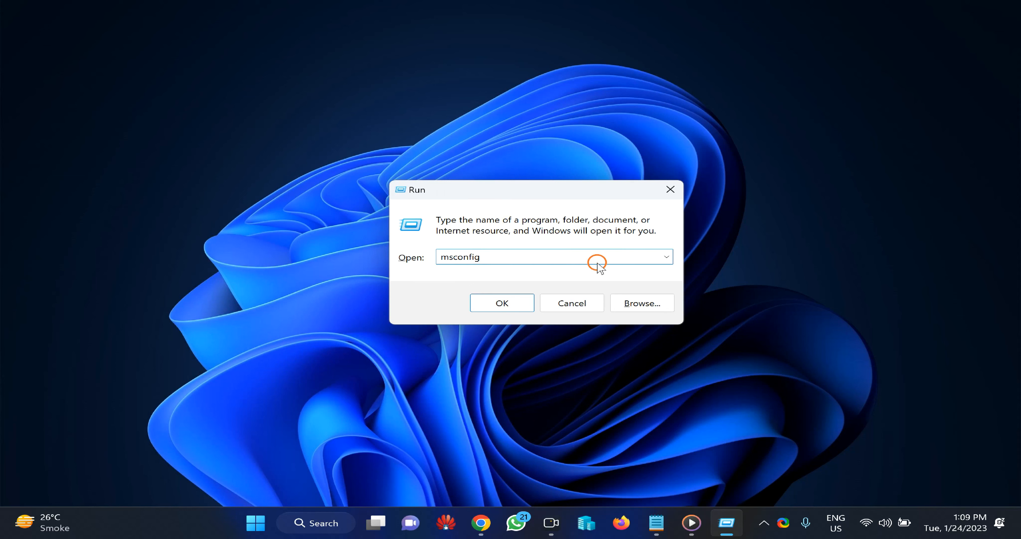
{"action": "left_click", "coordinate": [501, 304]}
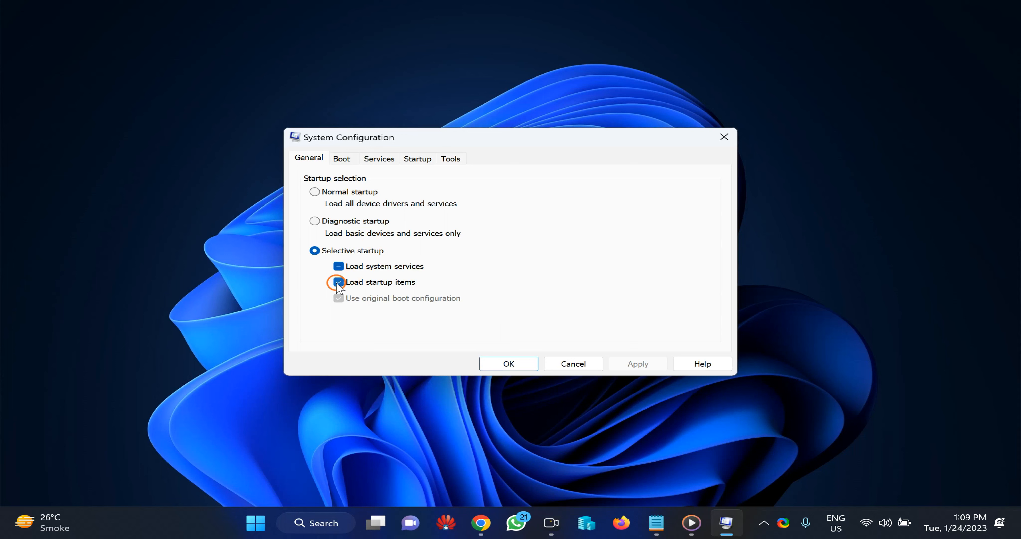
{"action": "left_click", "coordinate": [339, 281]}
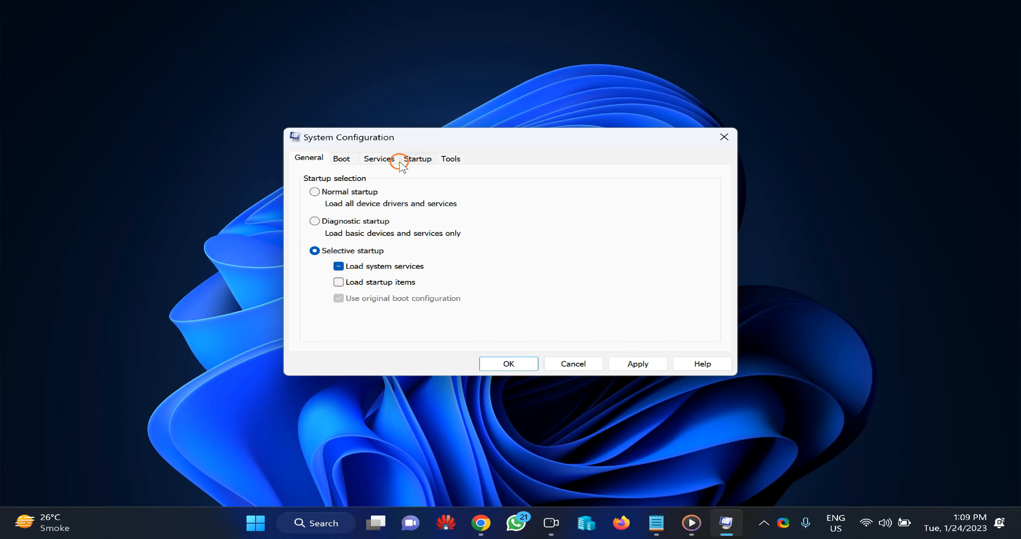
{"action": "left_click", "coordinate": [378, 158]}
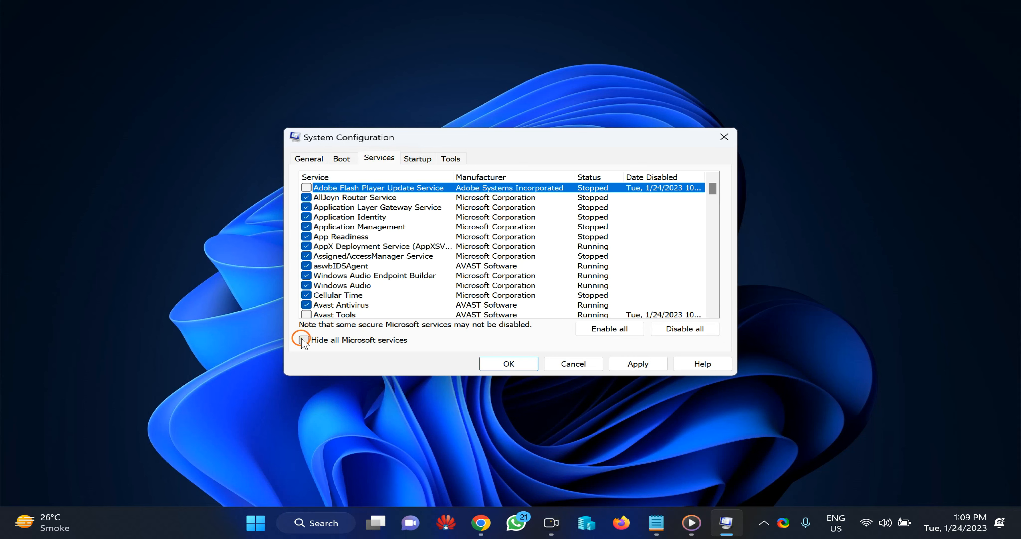
Hide Microsoft services, disable all remaining ones, apply, and exit without restart
{"action": "left_click", "coordinate": [304, 339]}
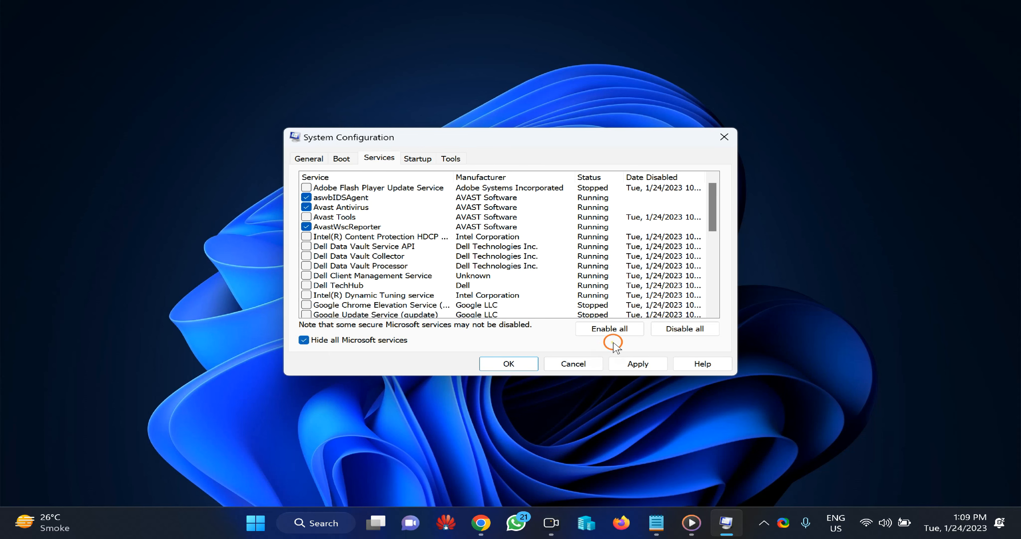
{"action": "mouse_move", "coordinate": [685, 328]}
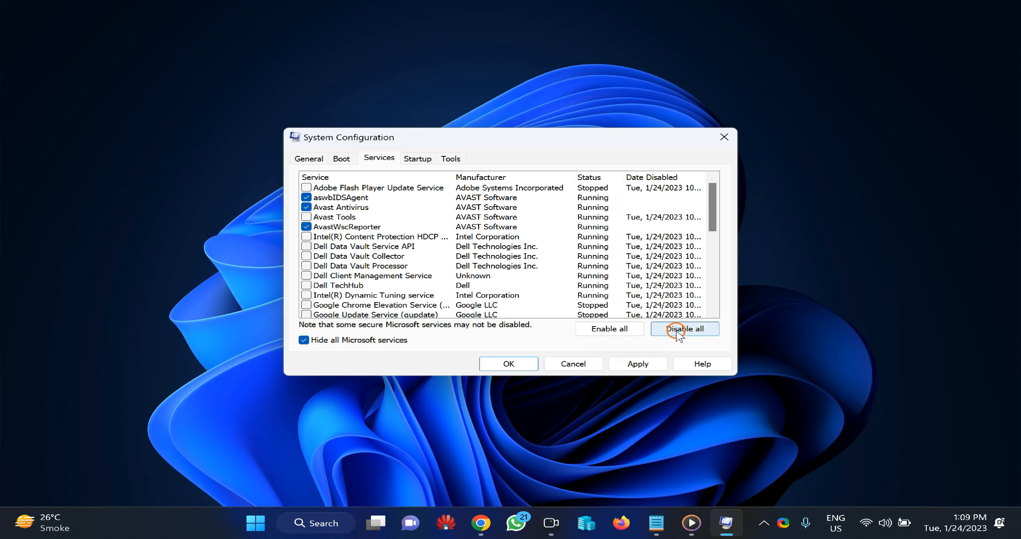
{"action": "left_click", "coordinate": [684, 328]}
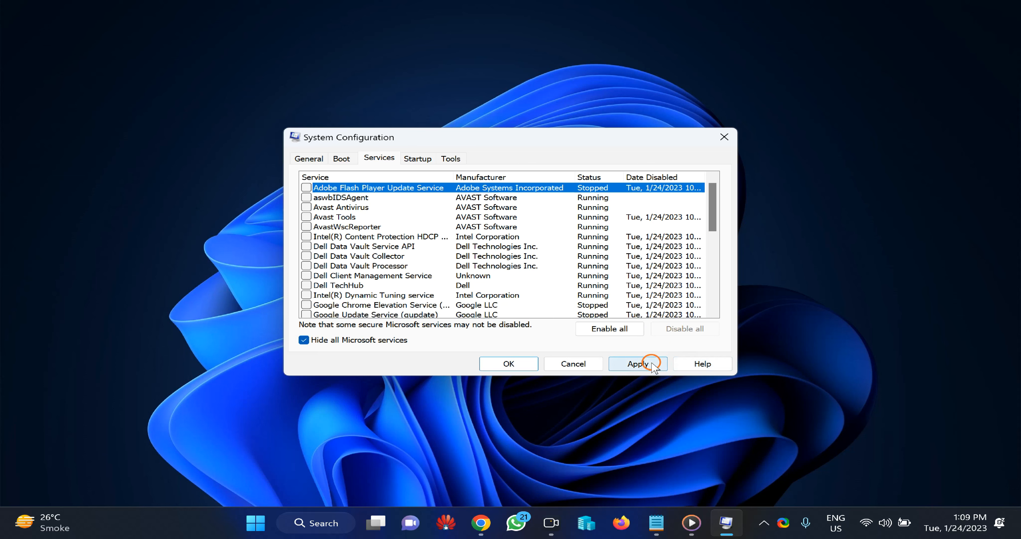
{"action": "left_click", "coordinate": [638, 364]}
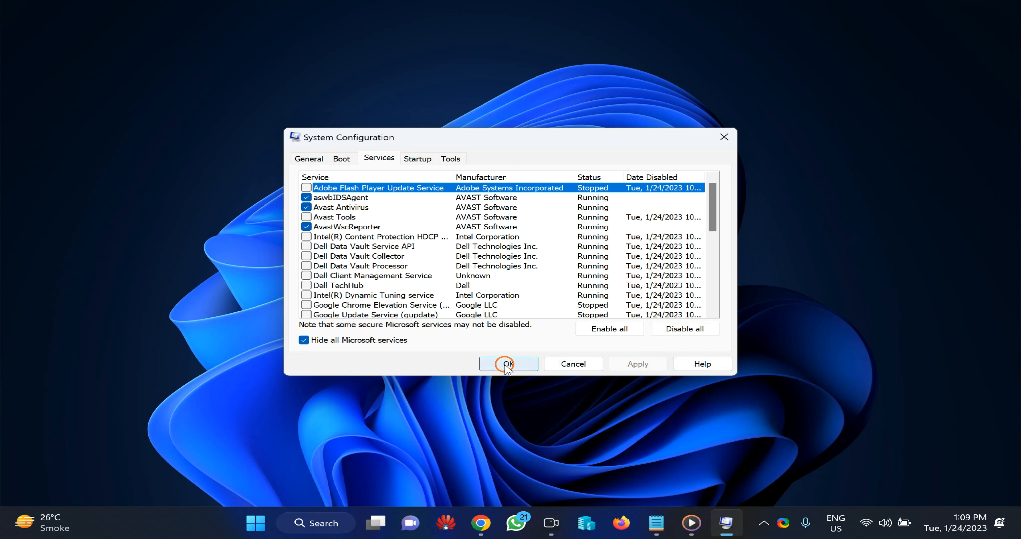
{"action": "left_click", "coordinate": [509, 363]}
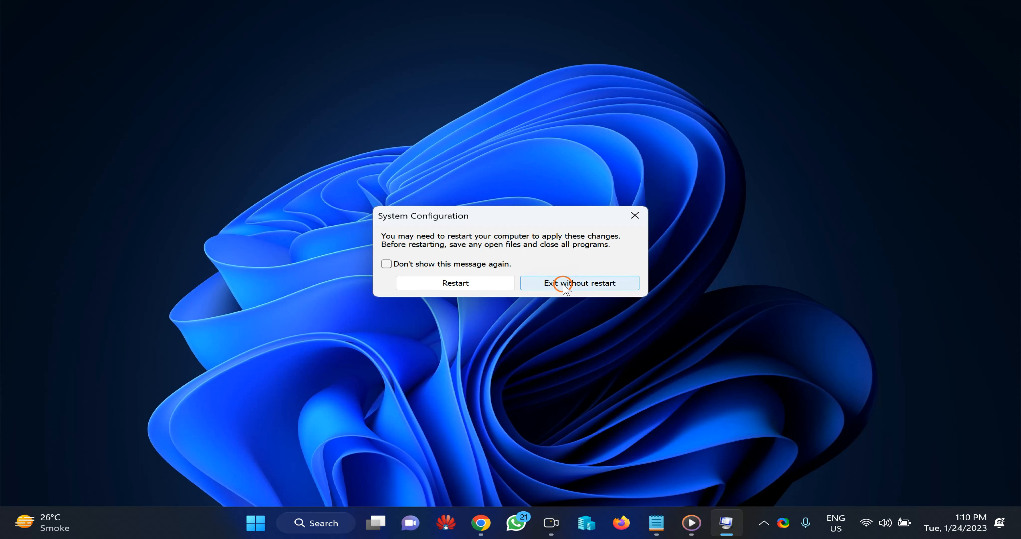
{"action": "left_click", "coordinate": [578, 283]}
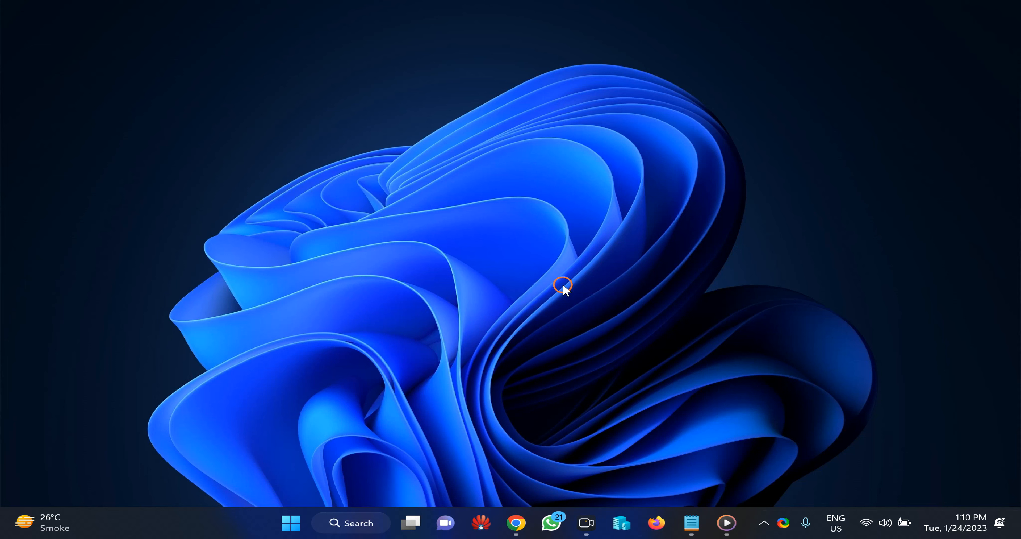
Bring the Notepad fix notes back up to get the Auto Update registry path
{"action": "left_click", "coordinate": [691, 523]}
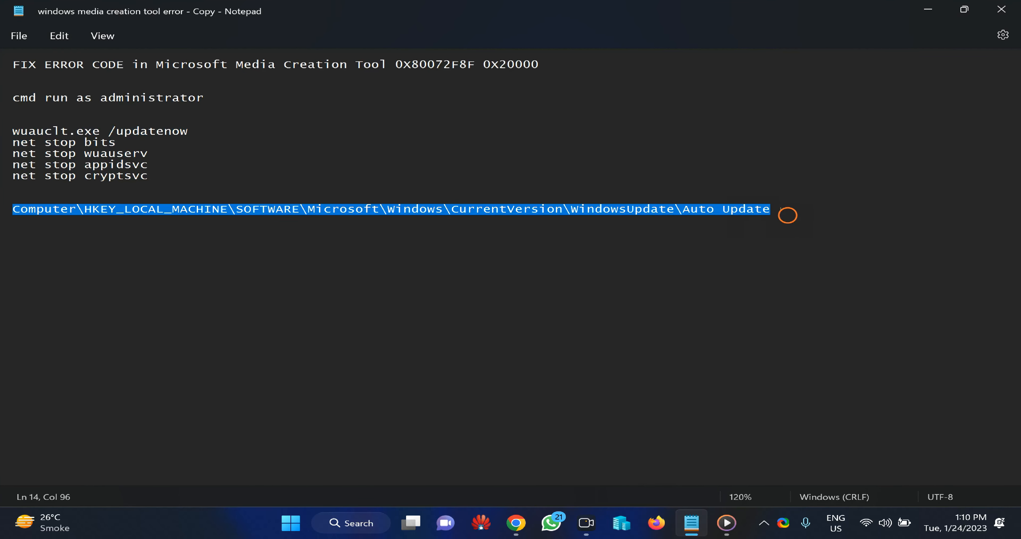
{"action": "mouse_move", "coordinate": [906, 117]}
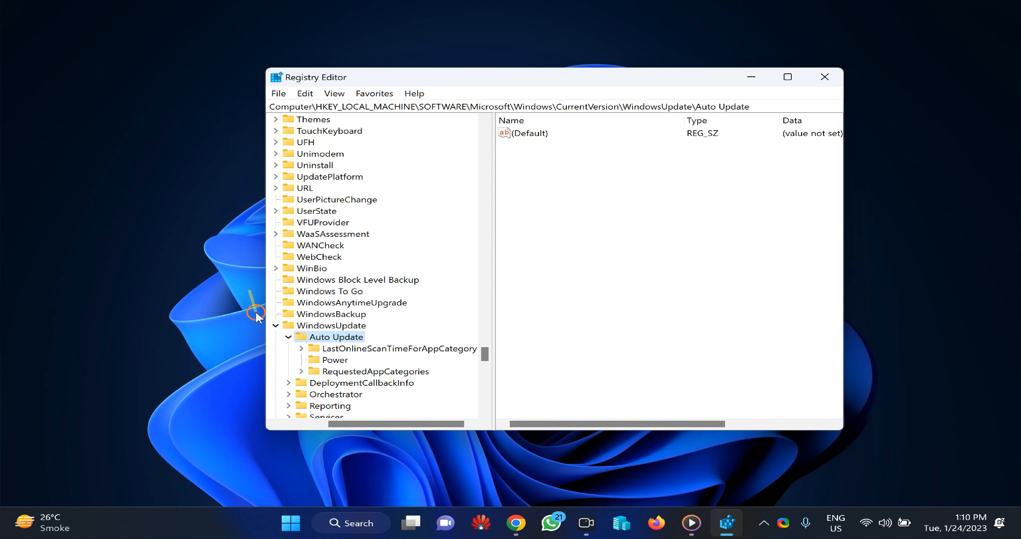
{"action": "mouse_move", "coordinate": [336, 338]}
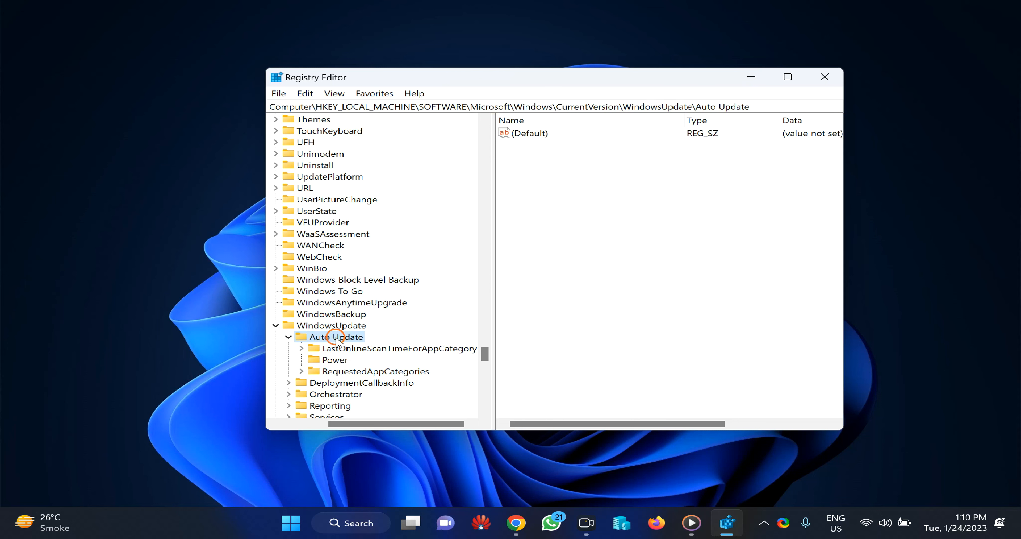
{"action": "mouse_move", "coordinate": [340, 339]}
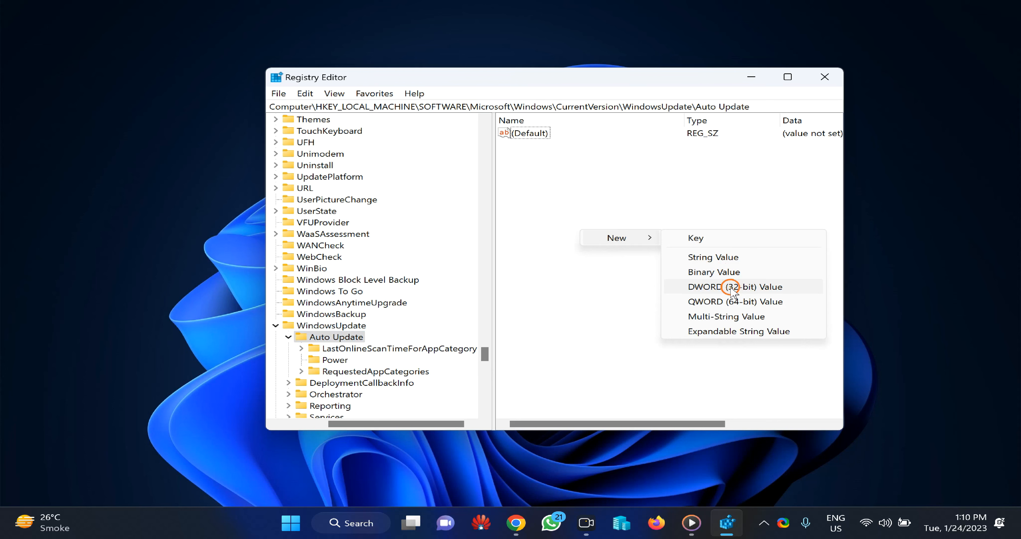
Create DWORD New Value #1 with data 1 under Auto Update and close Registry Editor
{"action": "left_click", "coordinate": [734, 287]}
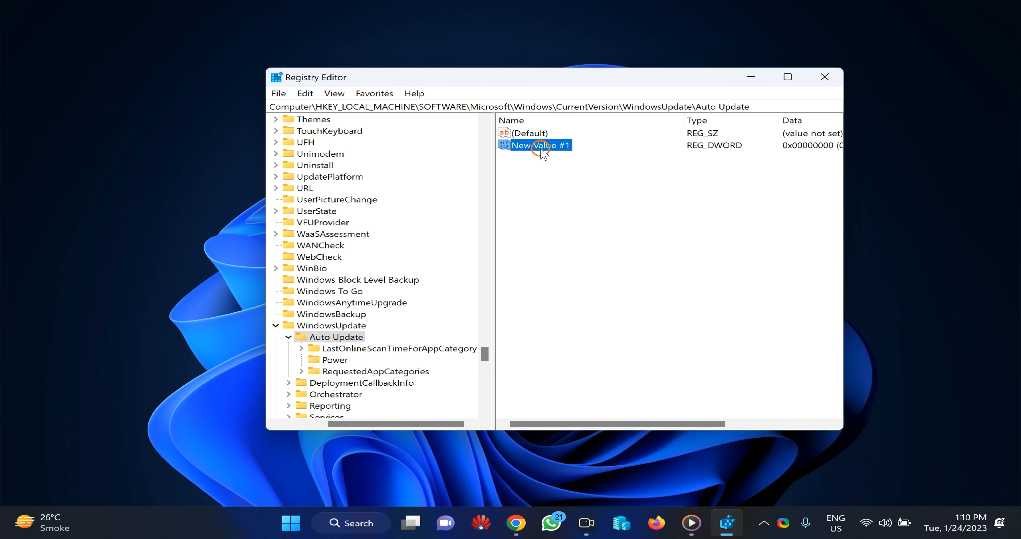
{"action": "double_click", "coordinate": [534, 145]}
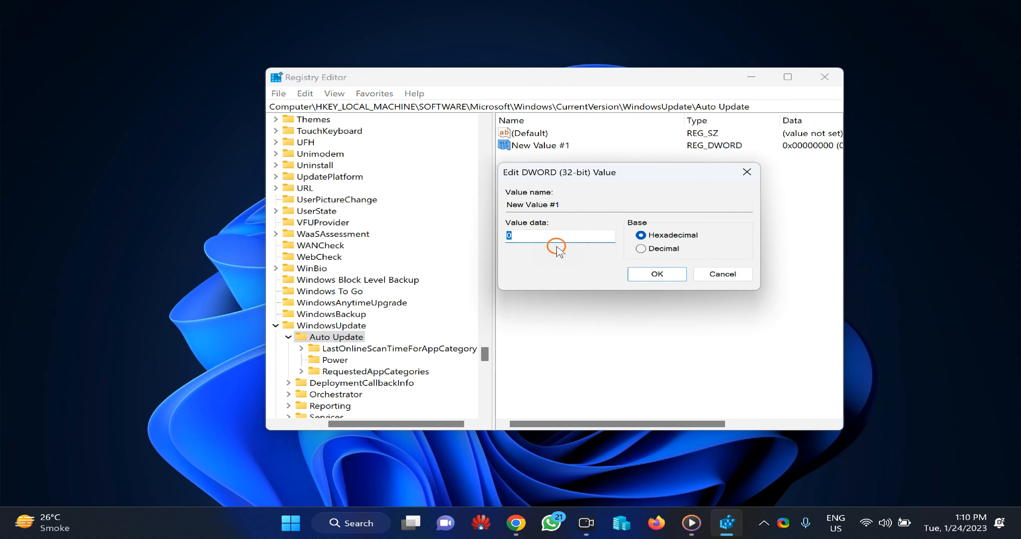
{"action": "type", "text": "1"}
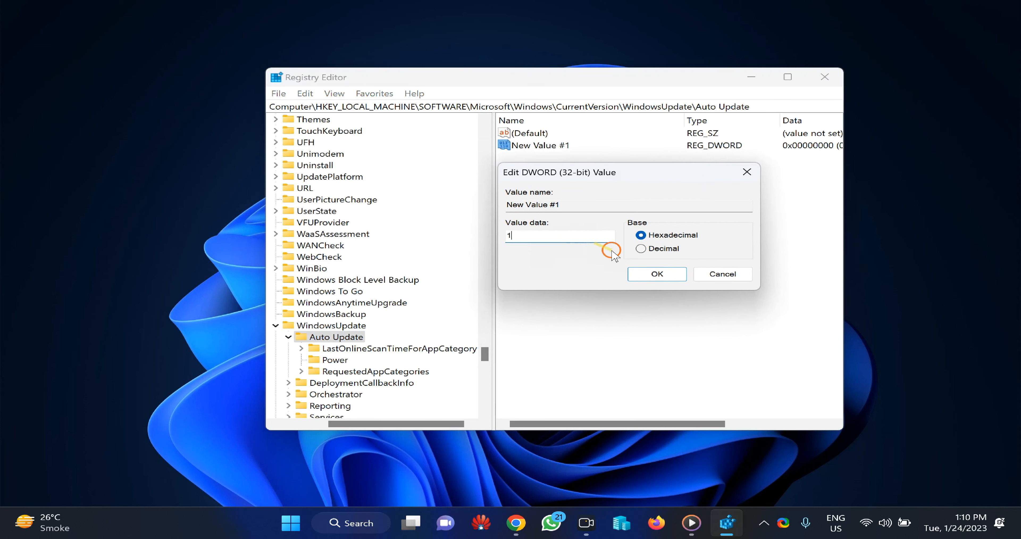
{"action": "left_click", "coordinate": [657, 273]}
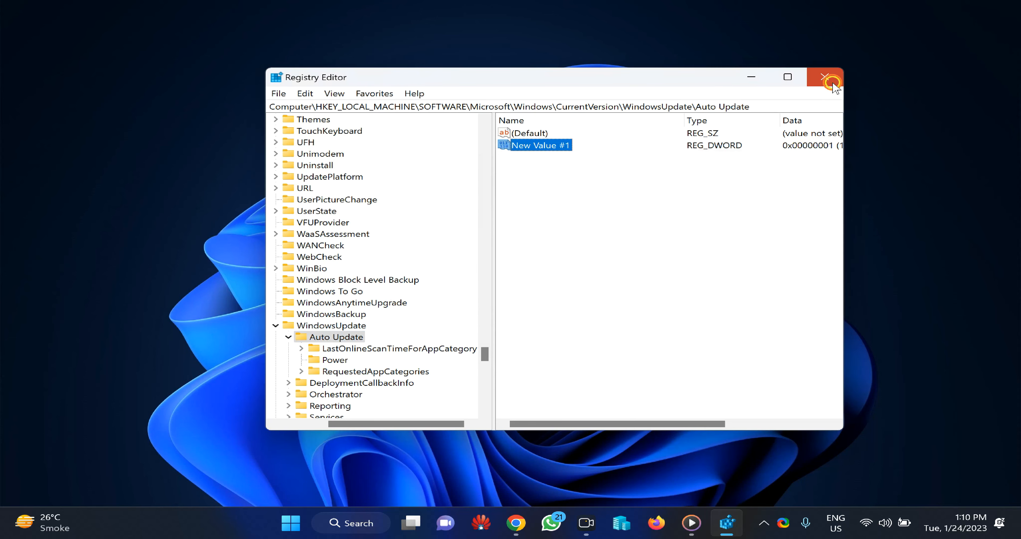
{"action": "left_click", "coordinate": [825, 77]}
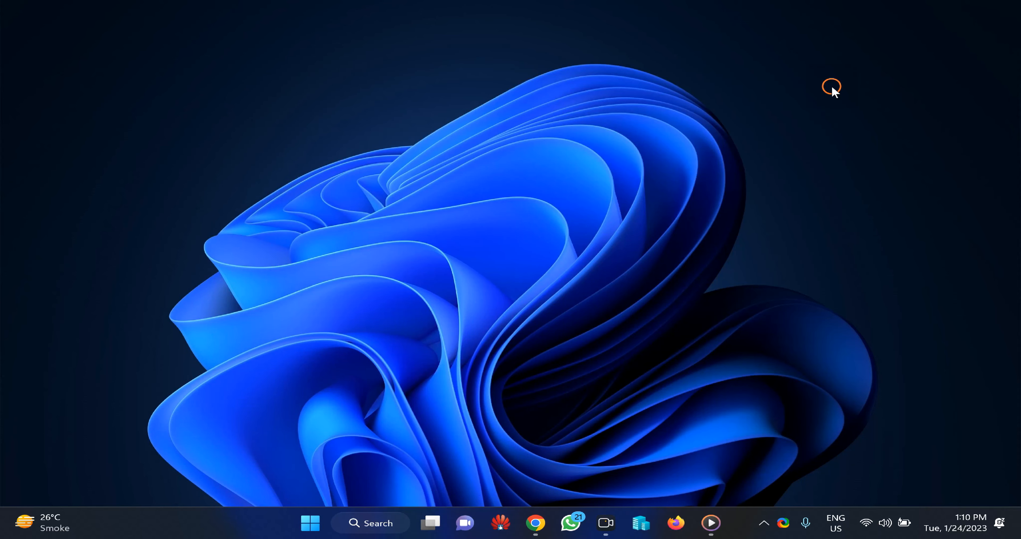